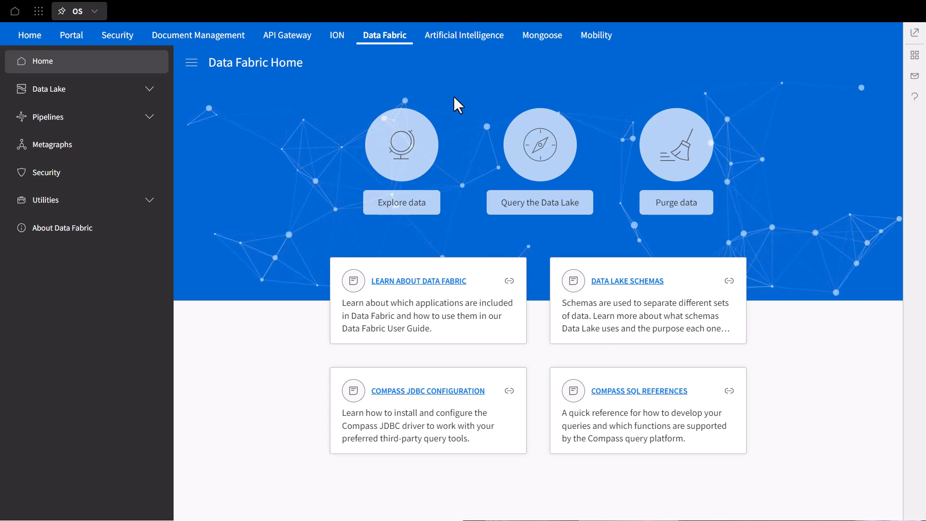
# Step: Go to the Data Fabric Security page listing the 12 security roles
pyautogui.click(48, 172)
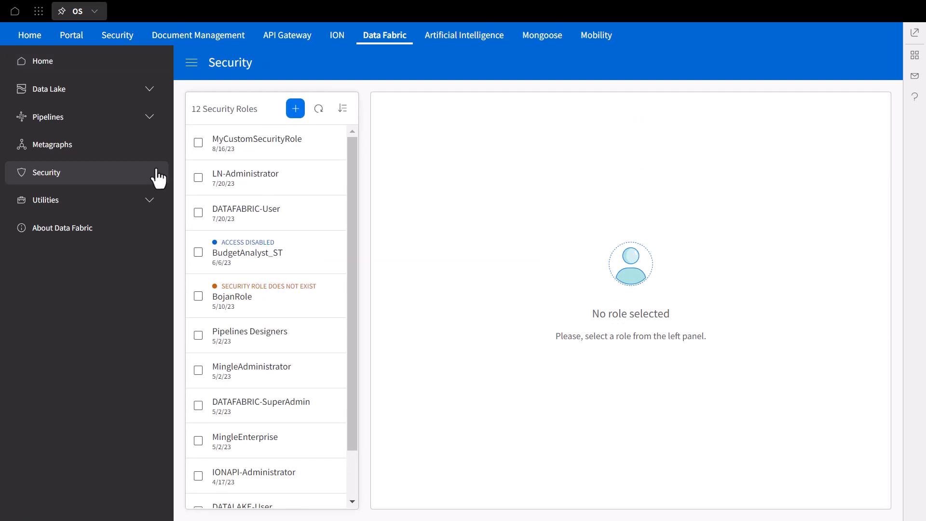
pyautogui.moveTo(164, 181)
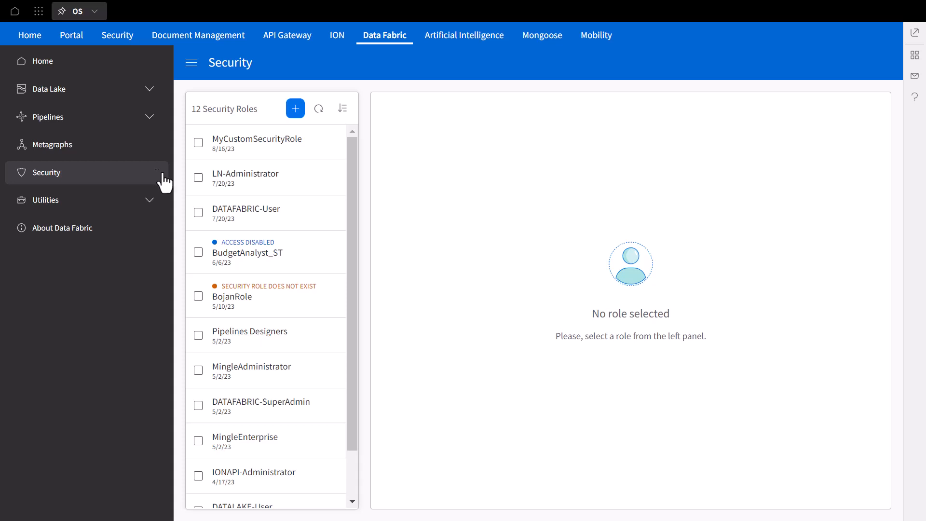
# Step: View the DATAFABRIC-SuperAdmin role's description and access controls
pyautogui.click(260, 407)
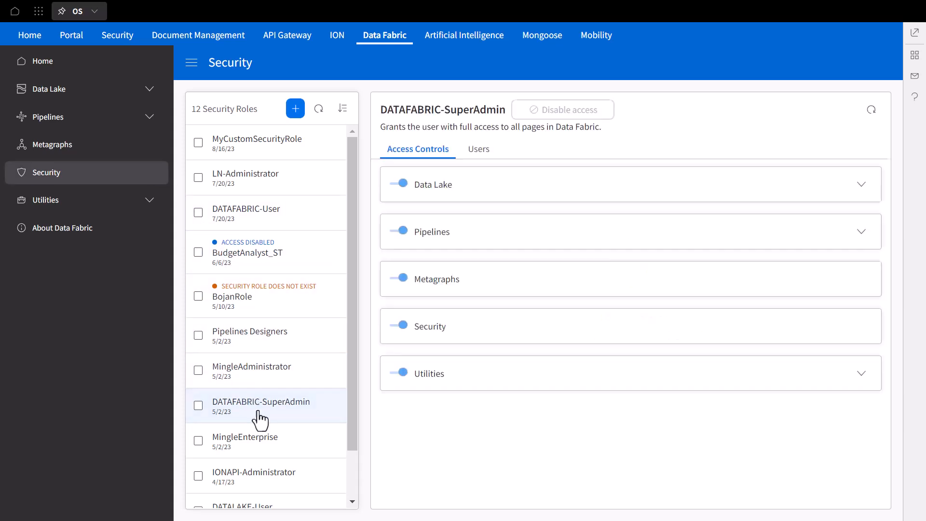
pyautogui.moveTo(485, 192)
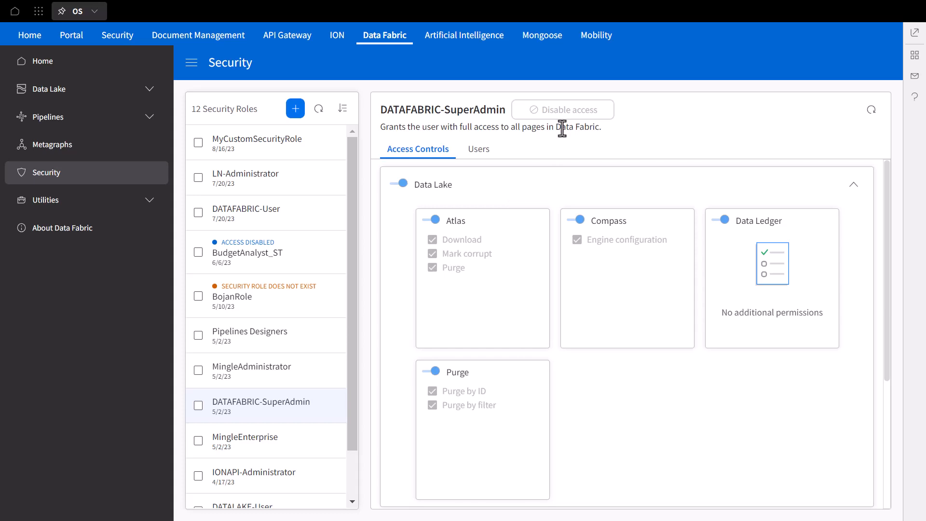
pyautogui.moveTo(561, 130)
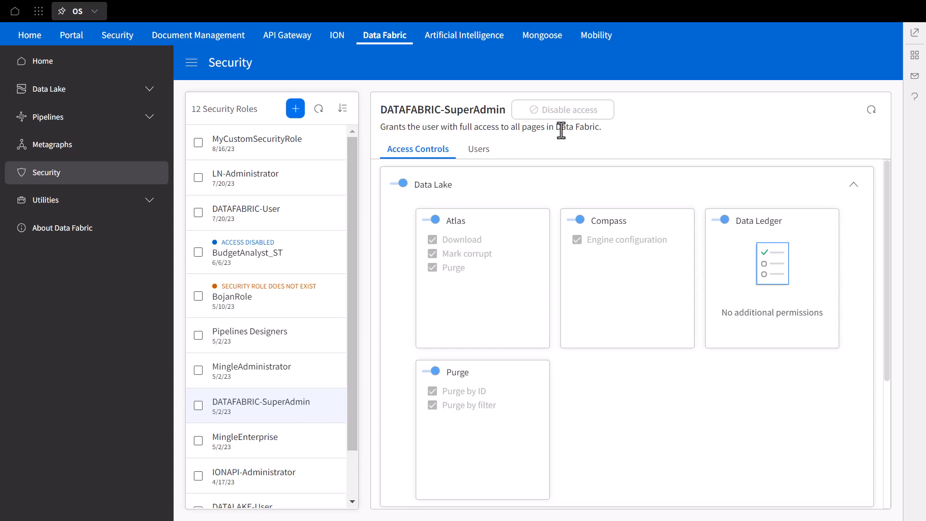
pyautogui.moveTo(322, 270)
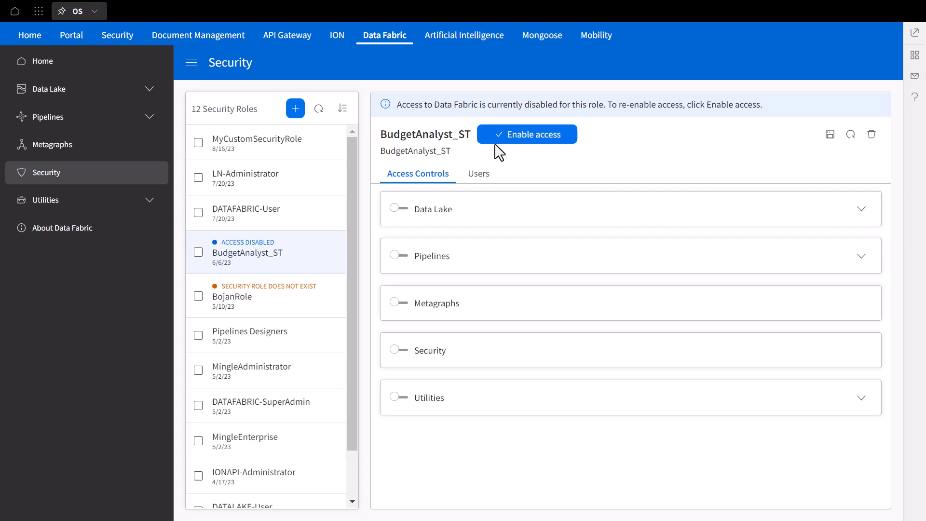
pyautogui.moveTo(467, 171)
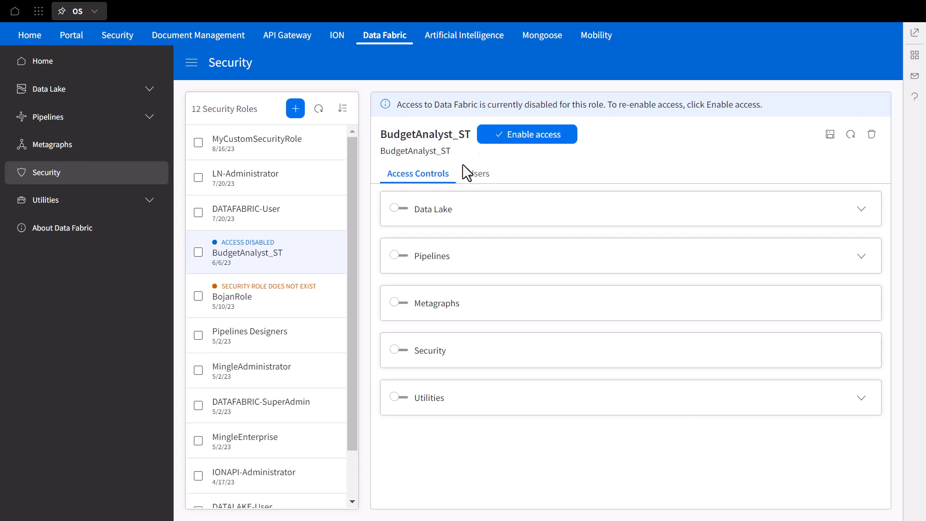
# Step: View BojanRole's details, which note it doesn't exist as an Infor Security Role
pyautogui.click(248, 296)
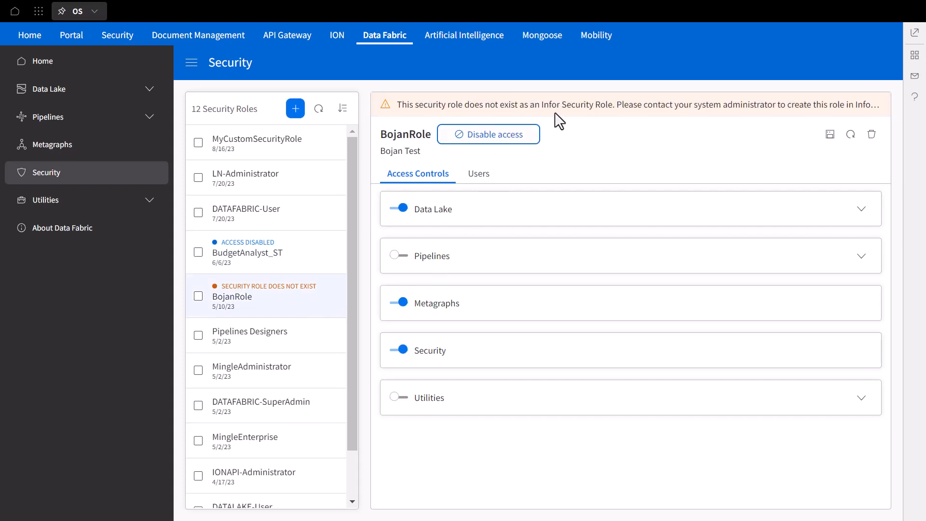
pyautogui.moveTo(566, 119)
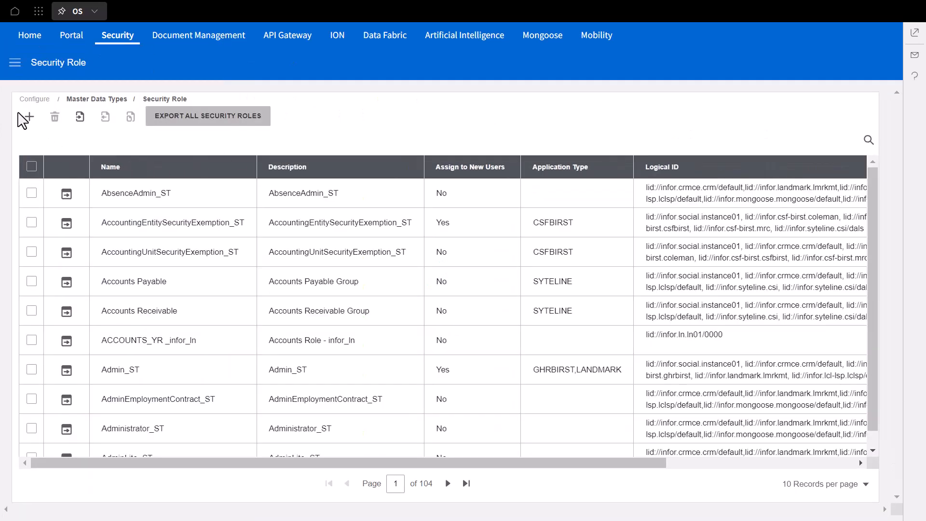
# Step: Create security role AtlasCompass_role with description 'Grant access to atlas and compass'
pyautogui.click(25, 117)
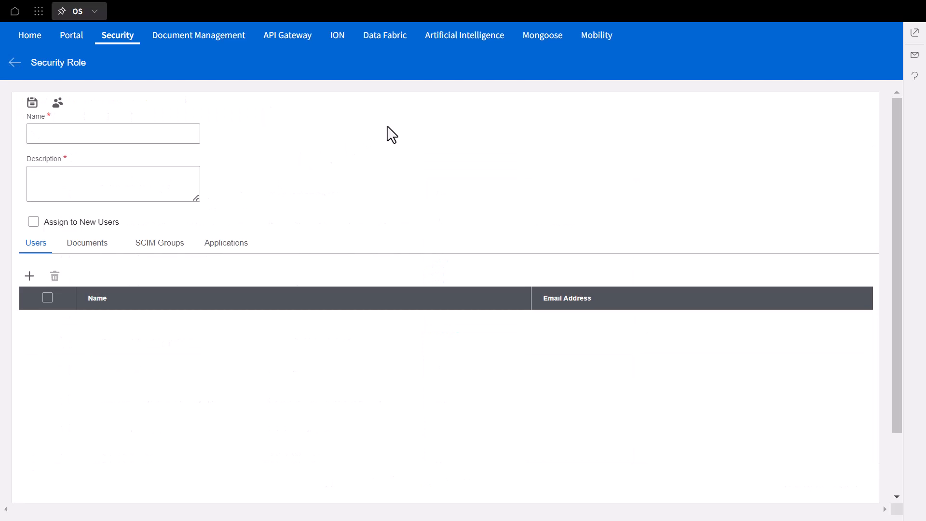
pyautogui.click(112, 133)
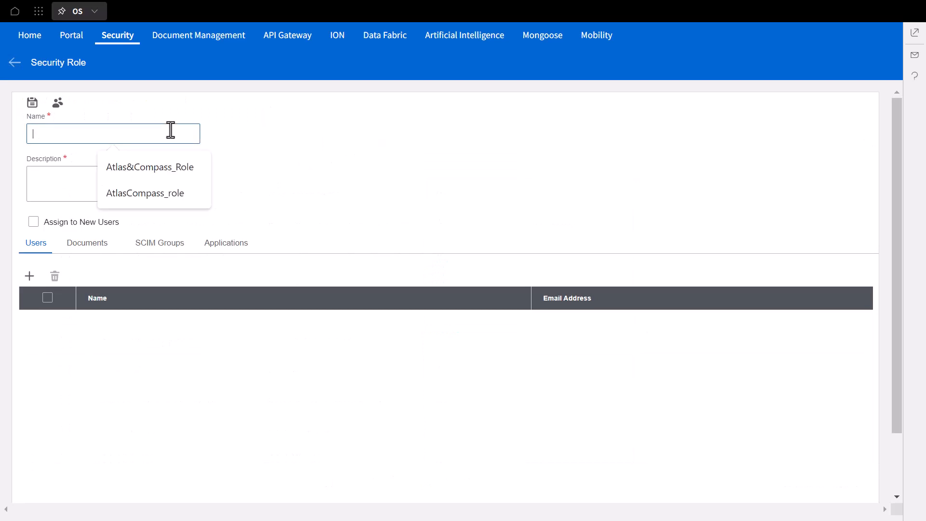
pyautogui.click(145, 193)
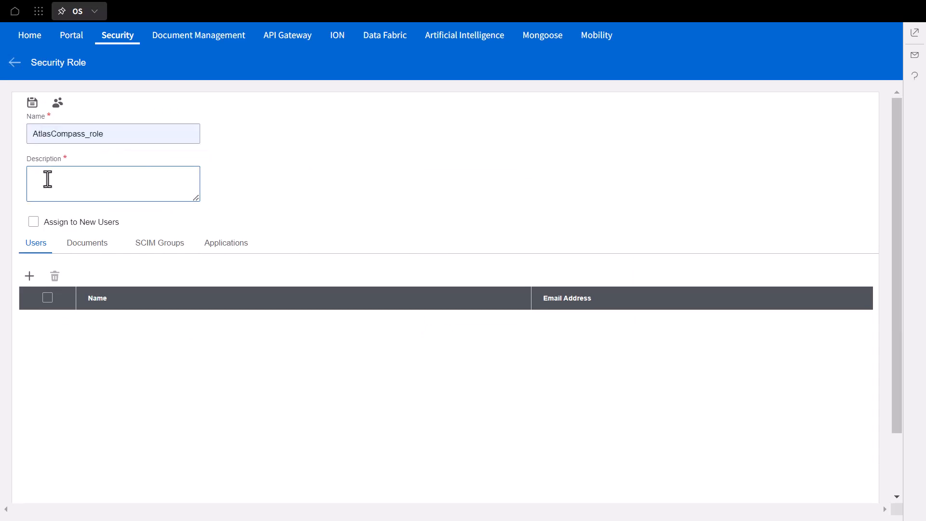
pyautogui.write('Grant access to atlas and compass')
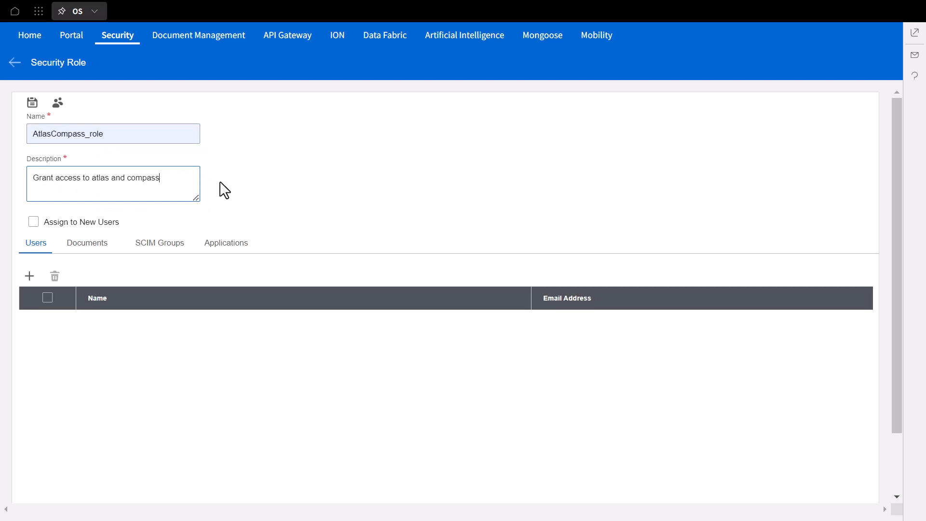
# Step: Assign DF_demo User (found by searching 'demo') to the role and save it
pyautogui.click(29, 276)
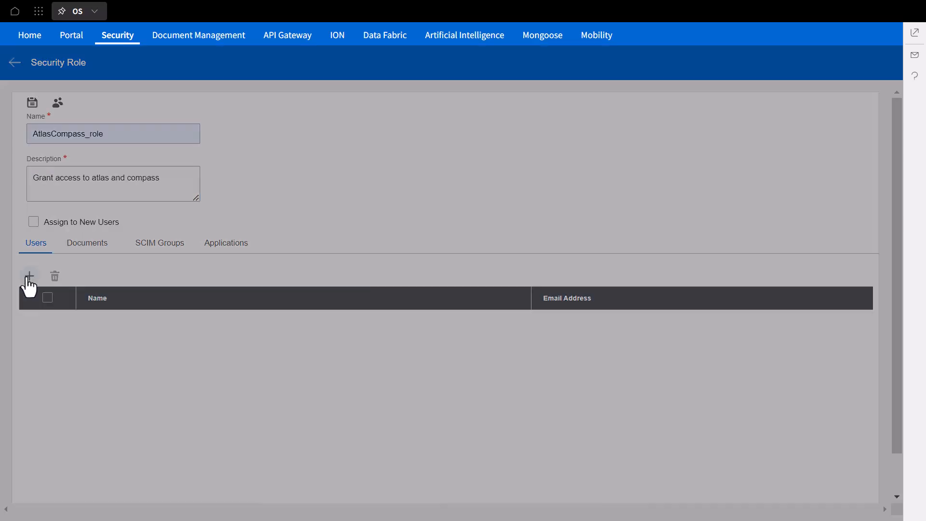
pyautogui.click(29, 277)
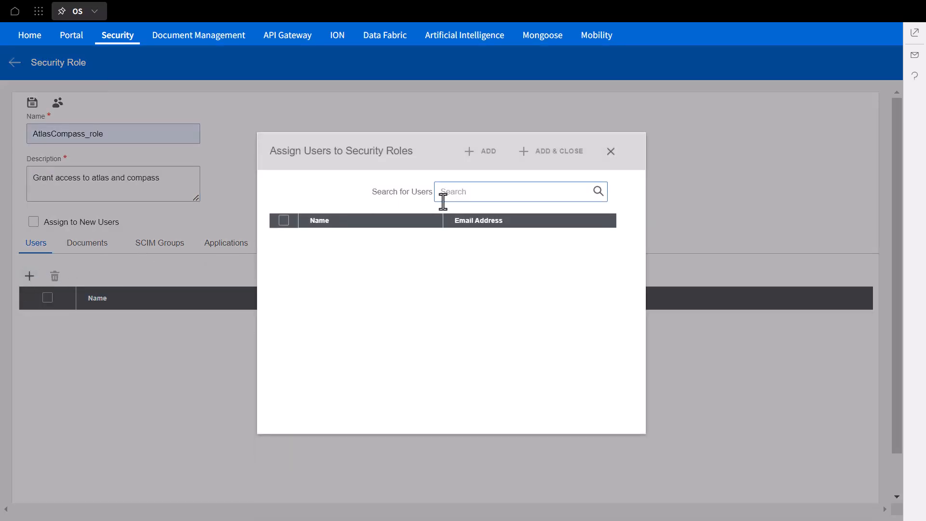
pyautogui.moveTo(443, 280)
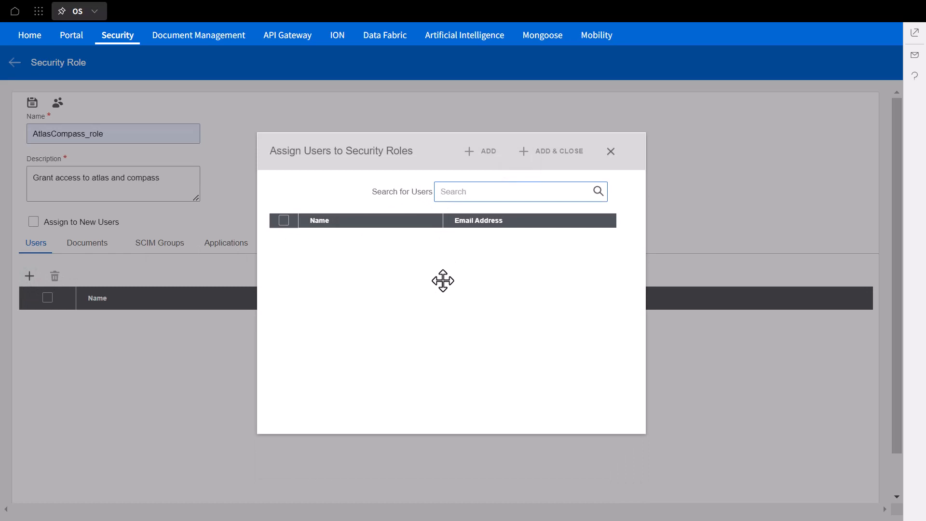
pyautogui.write('demo')
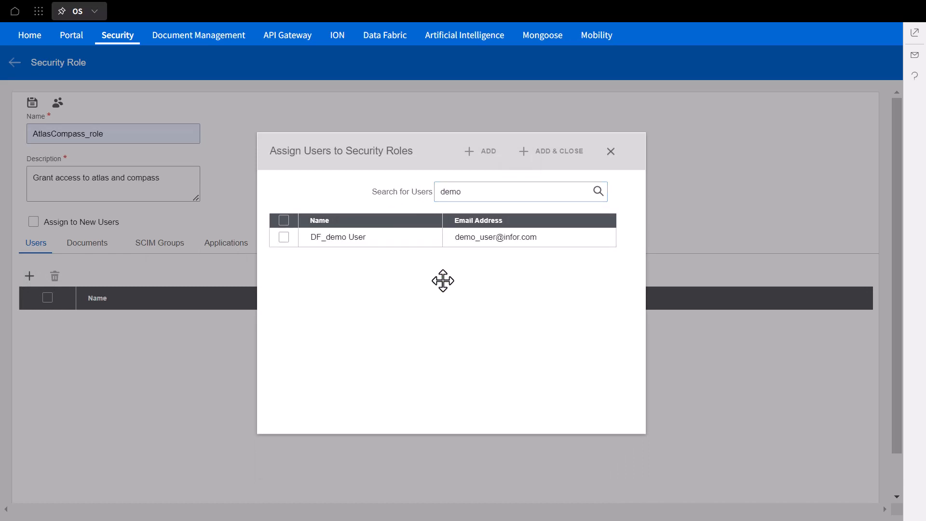
pyautogui.click(284, 237)
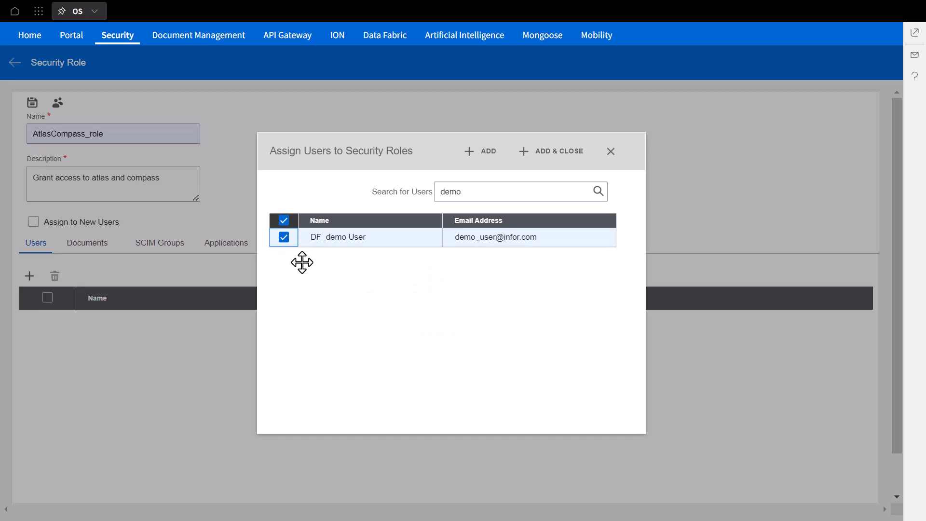
pyautogui.click(558, 152)
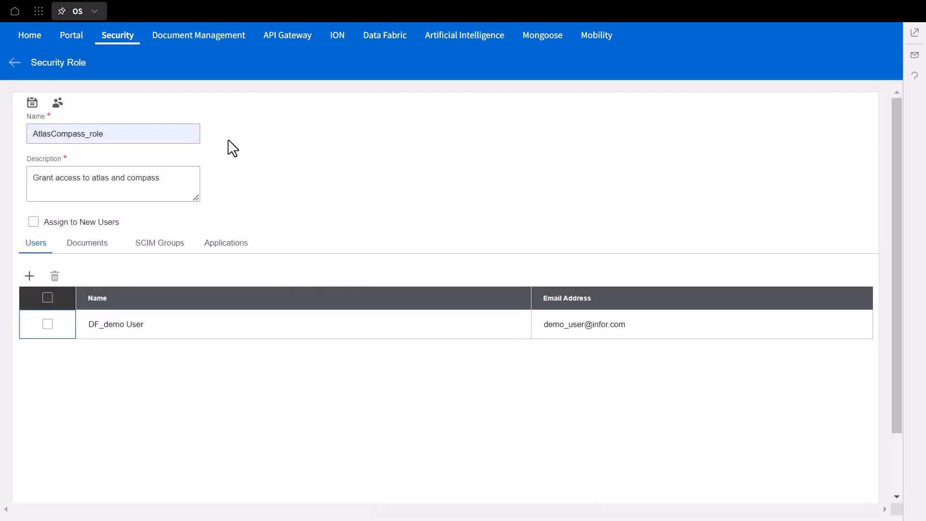
pyautogui.moveTo(32, 103)
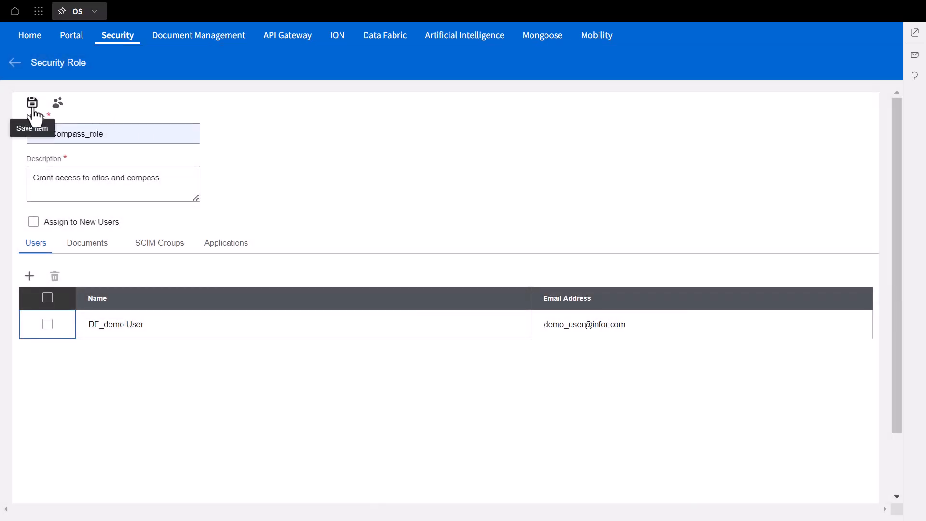
pyautogui.click(32, 103)
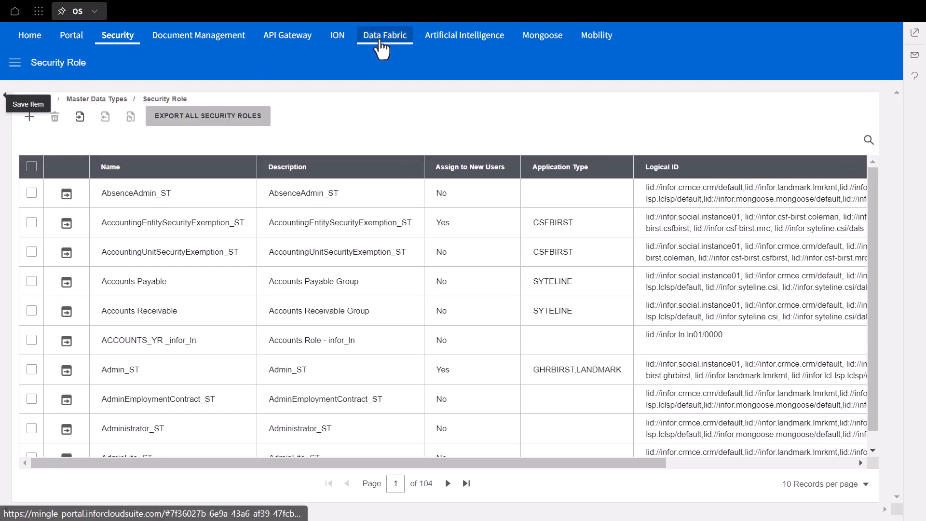
# Step: Add AtlasCompass_role (found by searching 'atlas') to the Data Fabric security roles and save
pyautogui.click(384, 35)
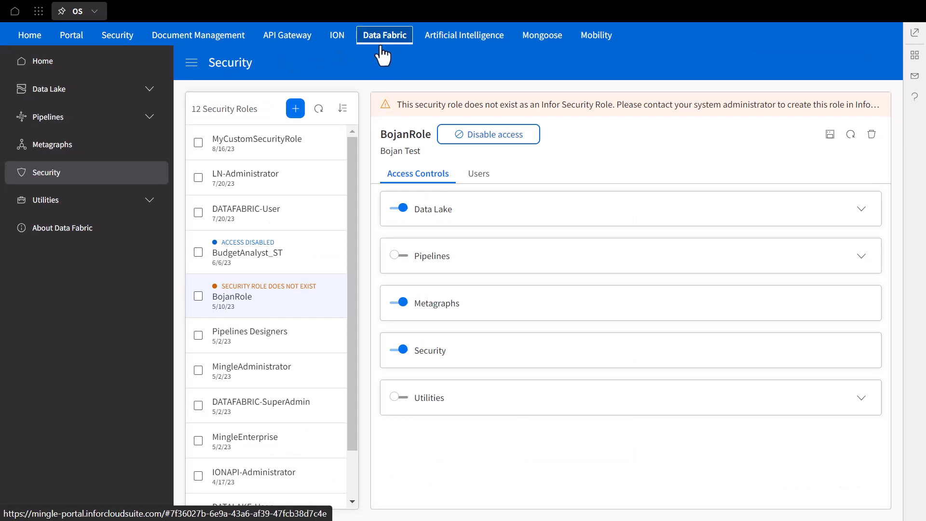
pyautogui.moveTo(382, 64)
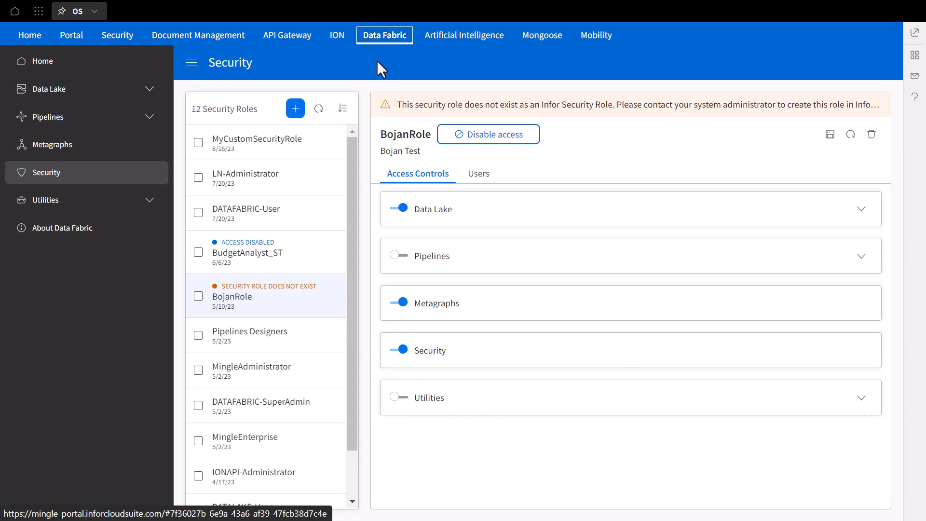
pyautogui.click(295, 108)
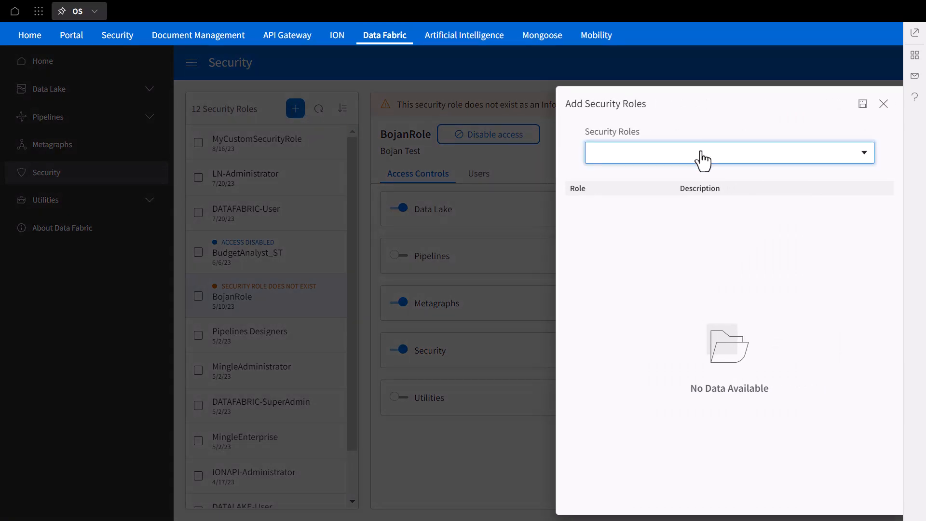
pyautogui.click(730, 152)
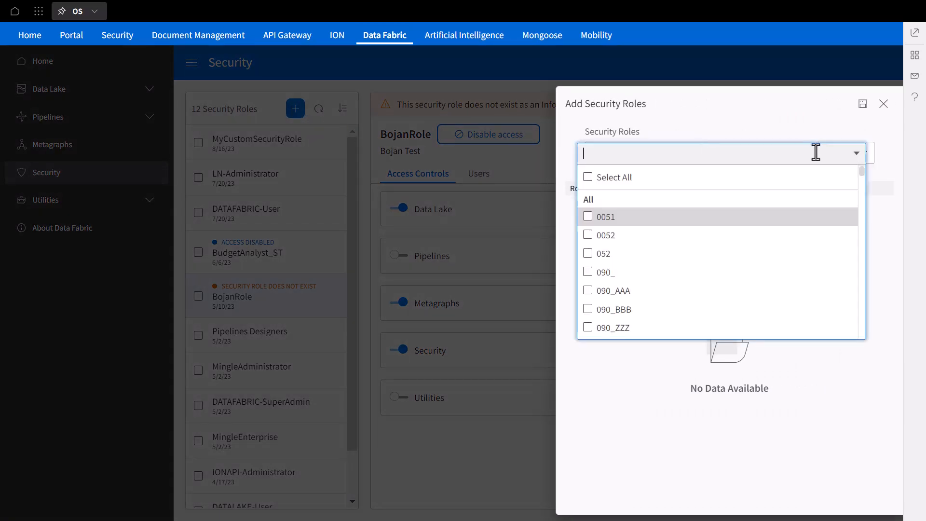
pyautogui.write('atlas')
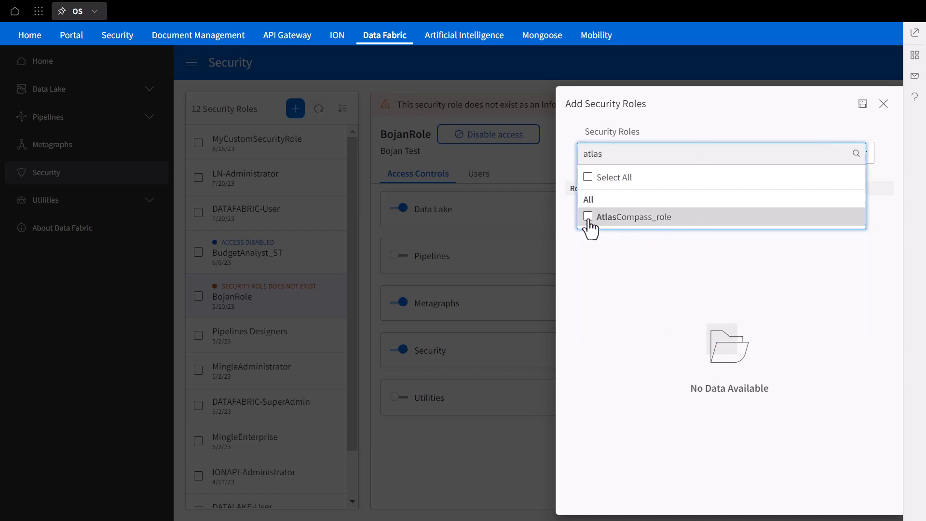
pyautogui.click(588, 217)
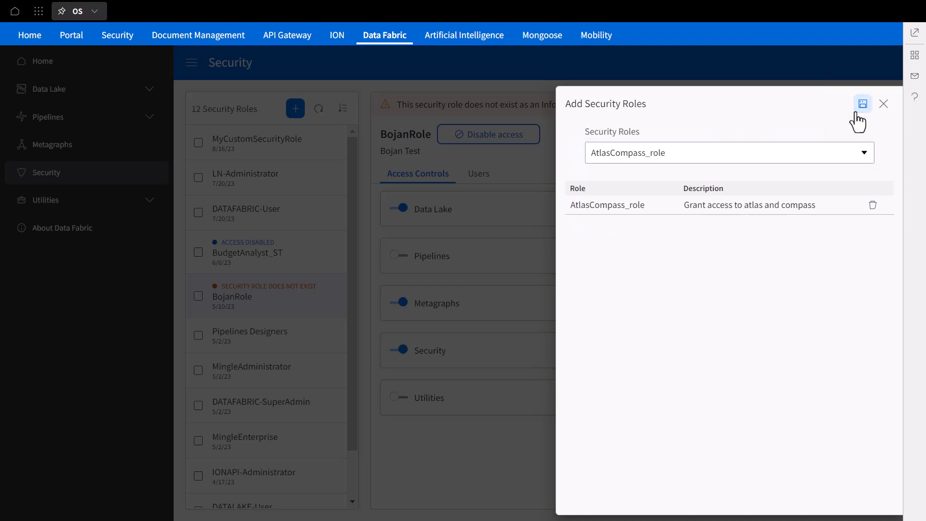
pyautogui.click(861, 103)
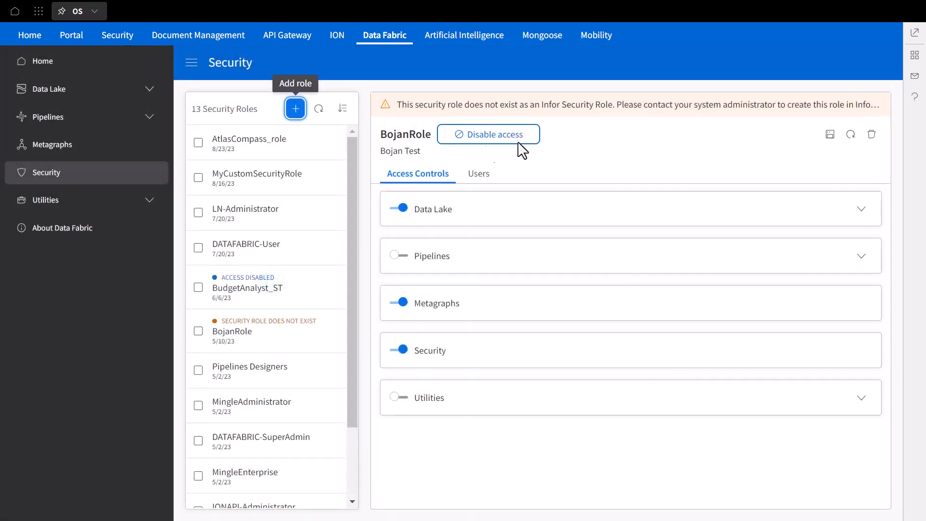
# Step: Grant AtlasCompass_role Atlas Download and Mark corrupt rights plus Compass access under Data Lake, and save
pyautogui.click(249, 139)
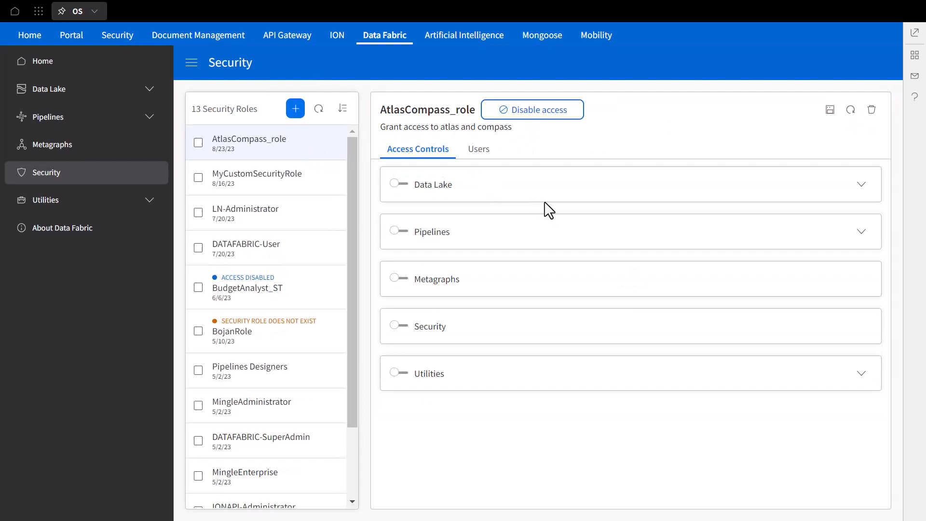
pyautogui.moveTo(528, 239)
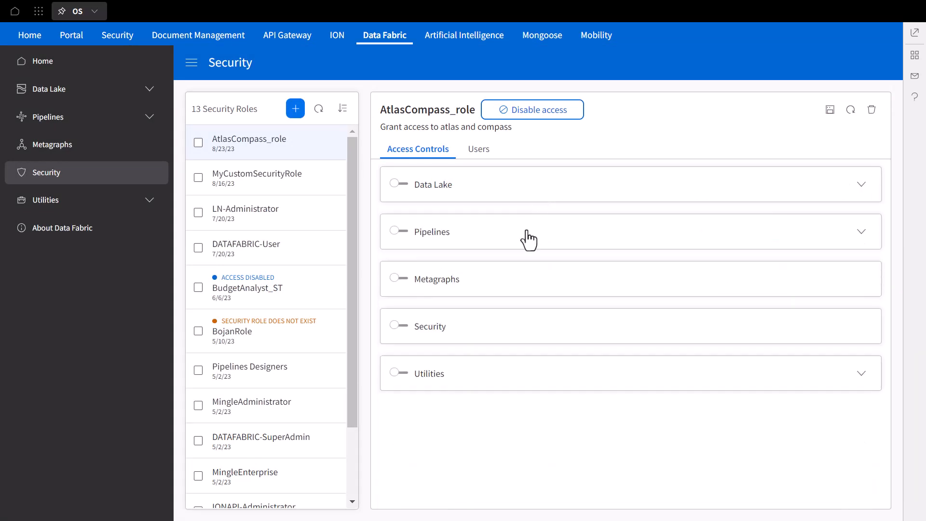
pyautogui.click(631, 183)
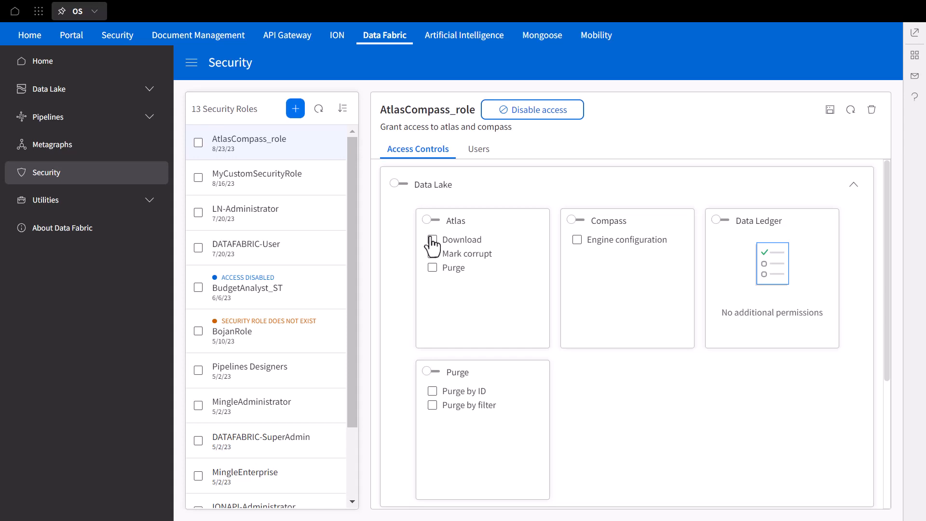
pyautogui.click(432, 239)
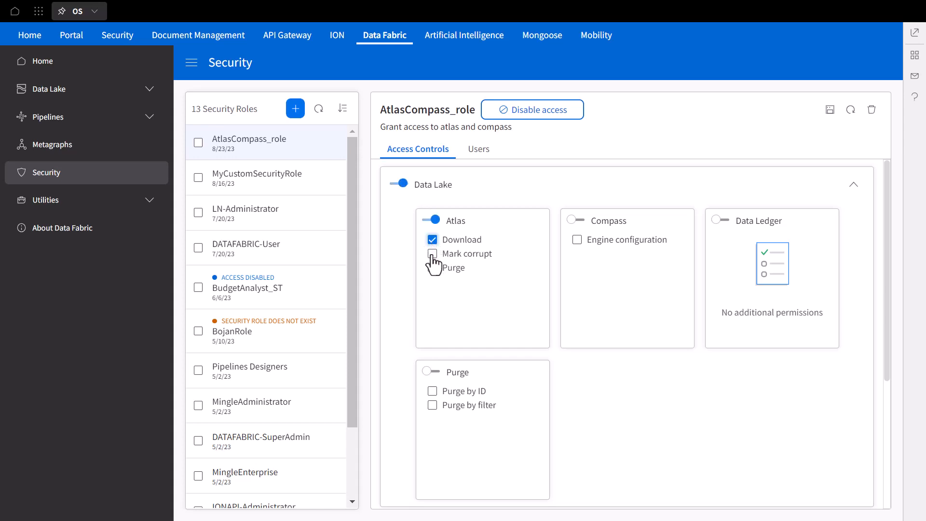
pyautogui.click(432, 254)
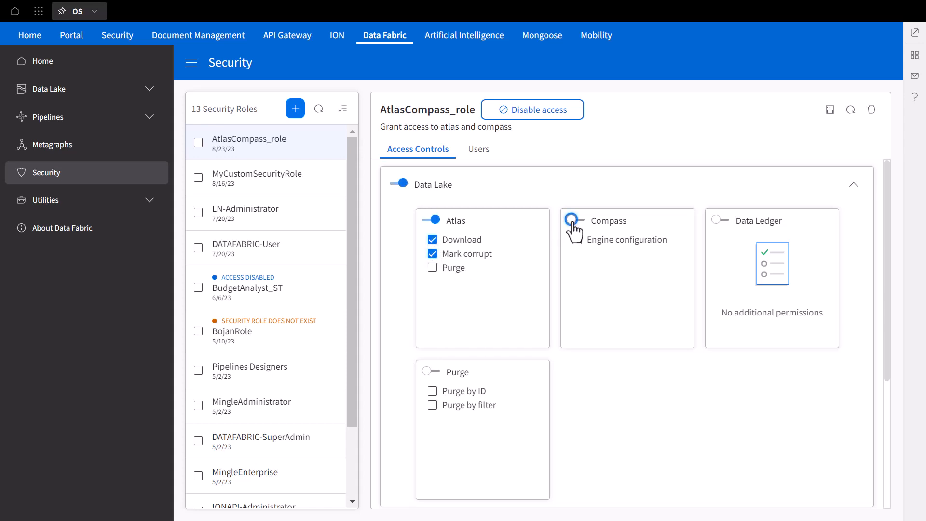
pyautogui.click(573, 220)
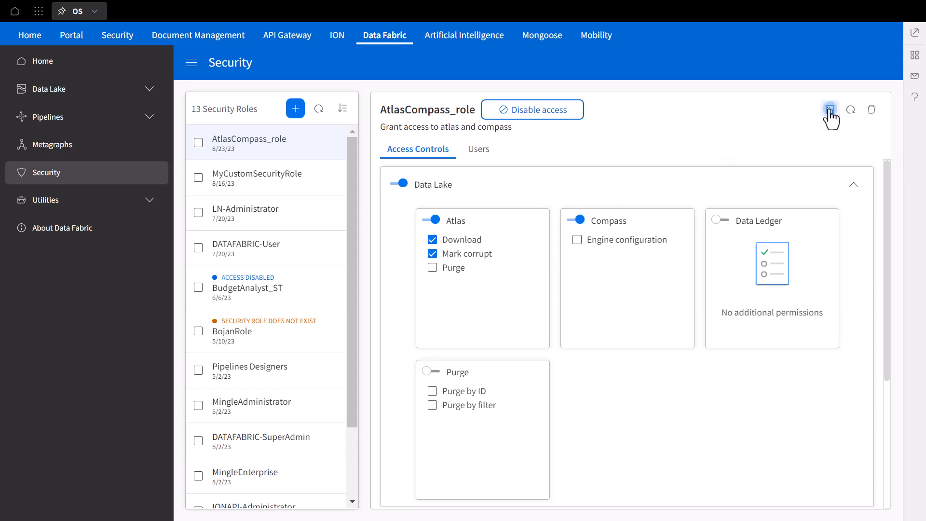
pyautogui.click(830, 109)
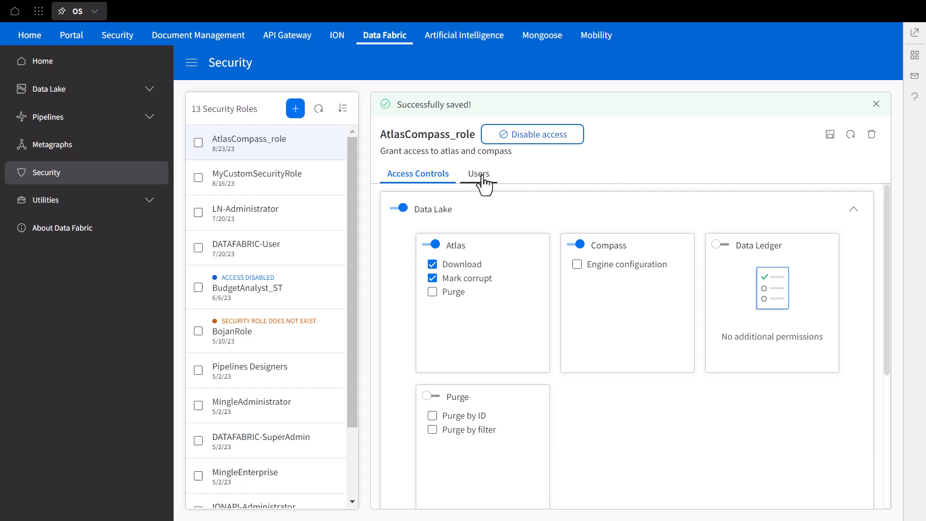
# Step: Check the role's assigned users, then return to its access controls
pyautogui.click(479, 173)
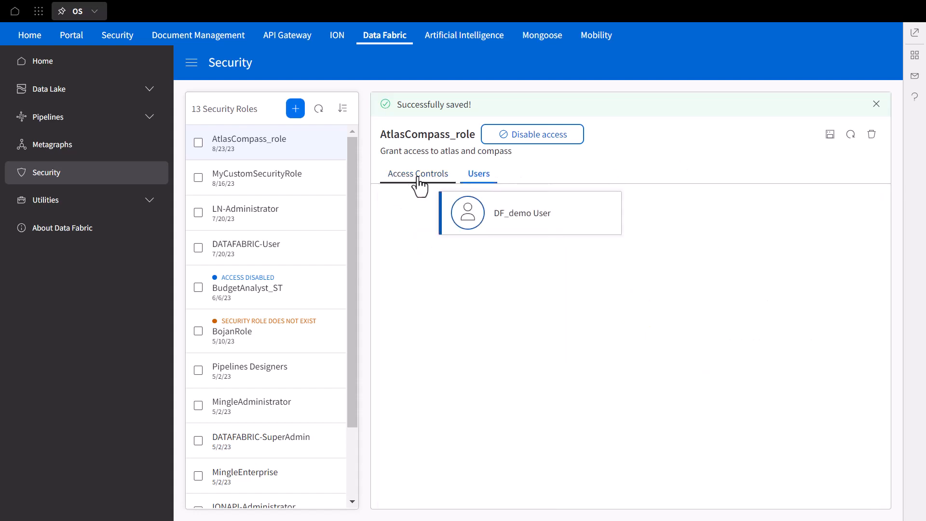
pyautogui.click(418, 173)
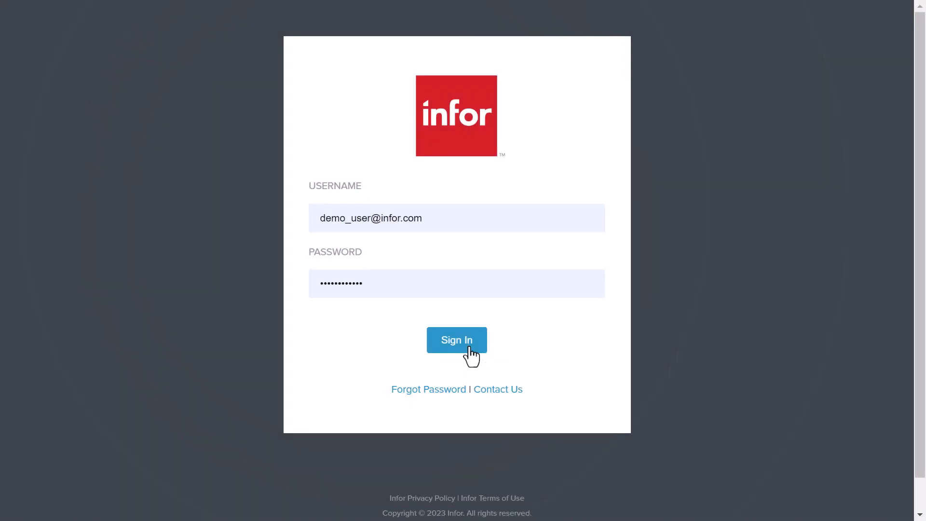
# Step: Sign in as the demo user, expand the Data Lake applications to reach Compass, and return to Home
pyautogui.click(456, 340)
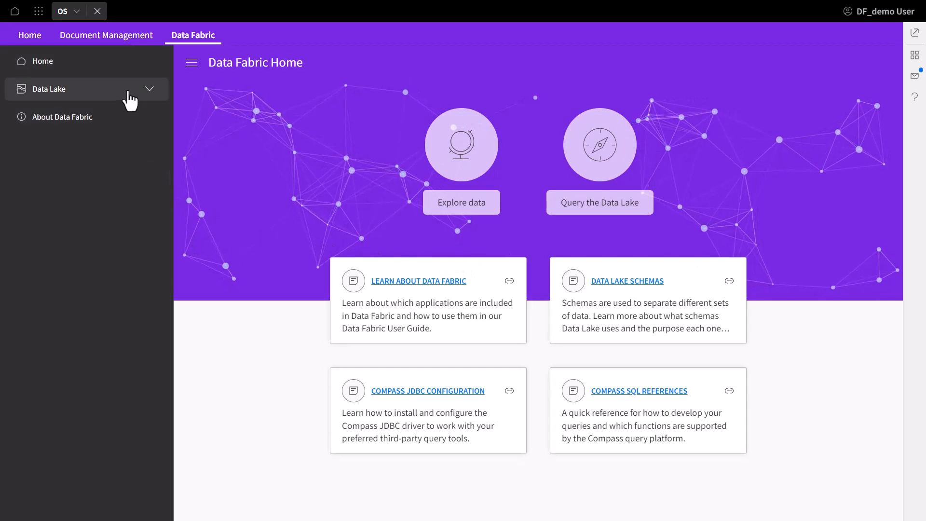
pyautogui.click(50, 88)
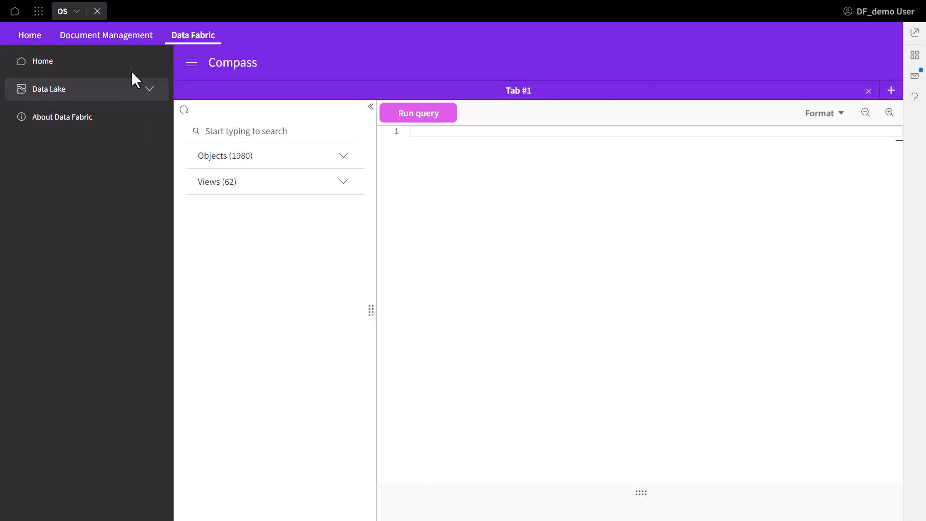
pyautogui.click(42, 61)
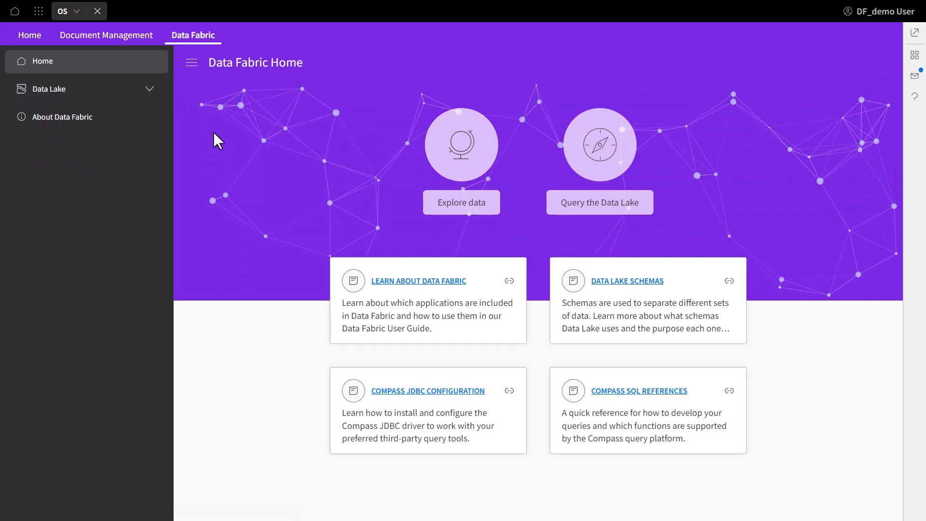